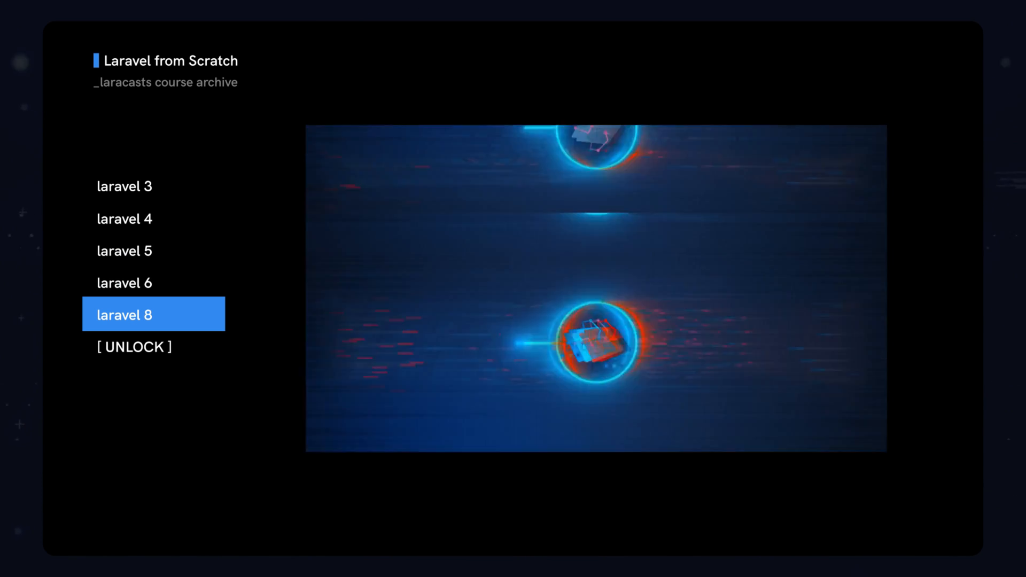
Interact with the Laravel Herd homepage around its macOS download area
left_click(134, 346)
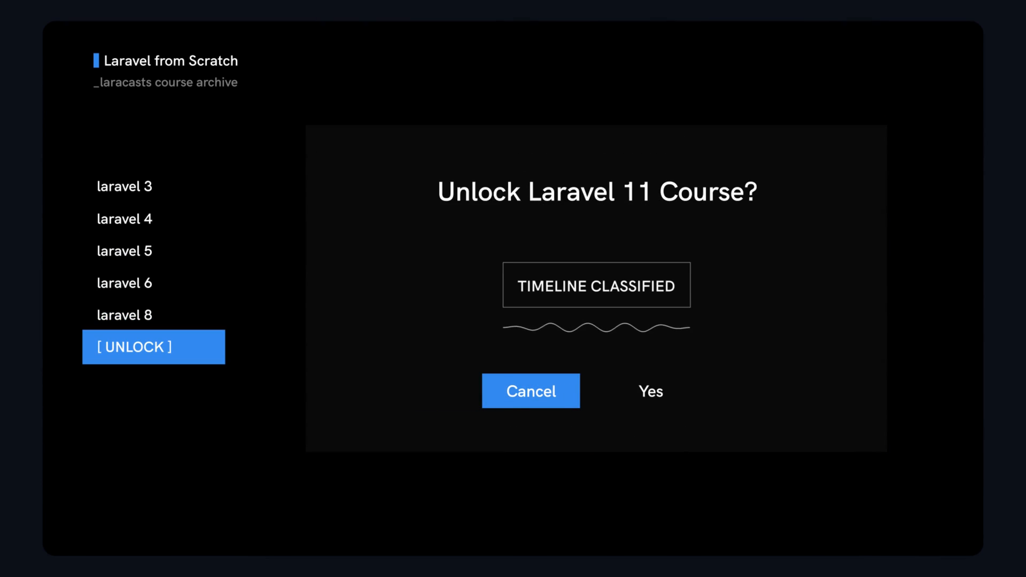
left_click(649, 391)
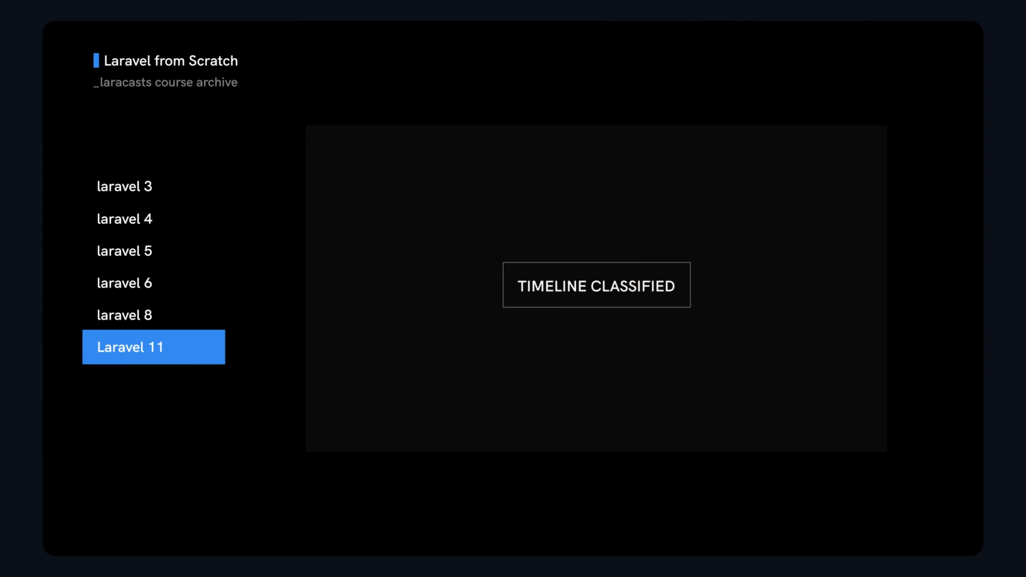
left_click(595, 287)
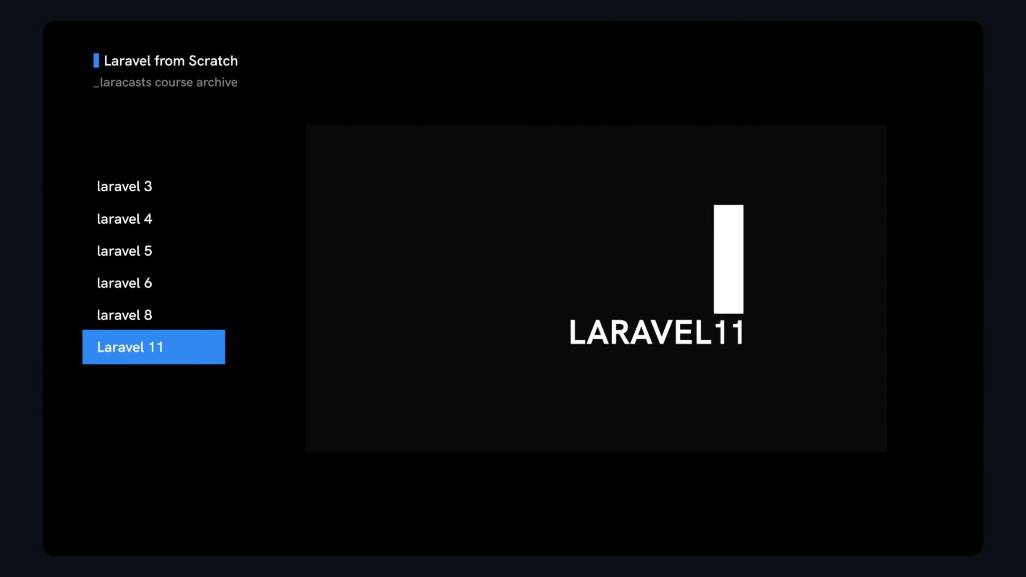
left_click(153, 346)
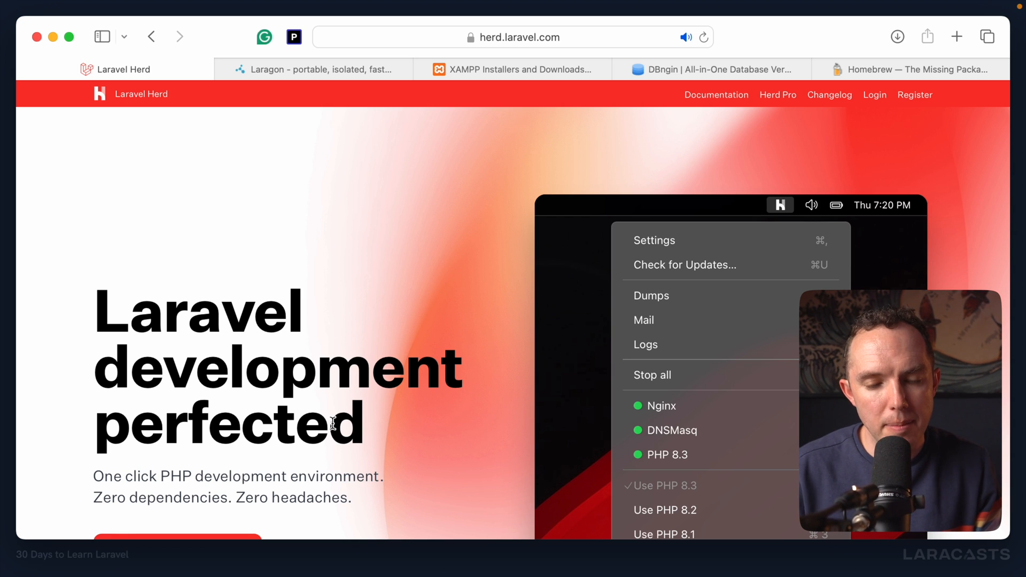
Browse the XAMPP, Laragon and other alternative tool sites, returning to the Herd site
left_click(512, 69)
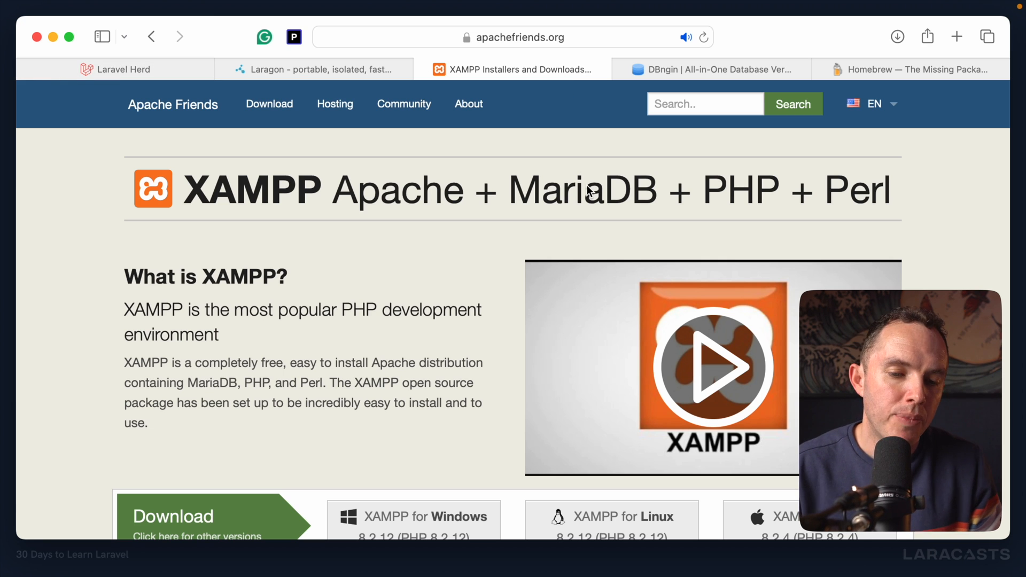
left_click(318, 70)
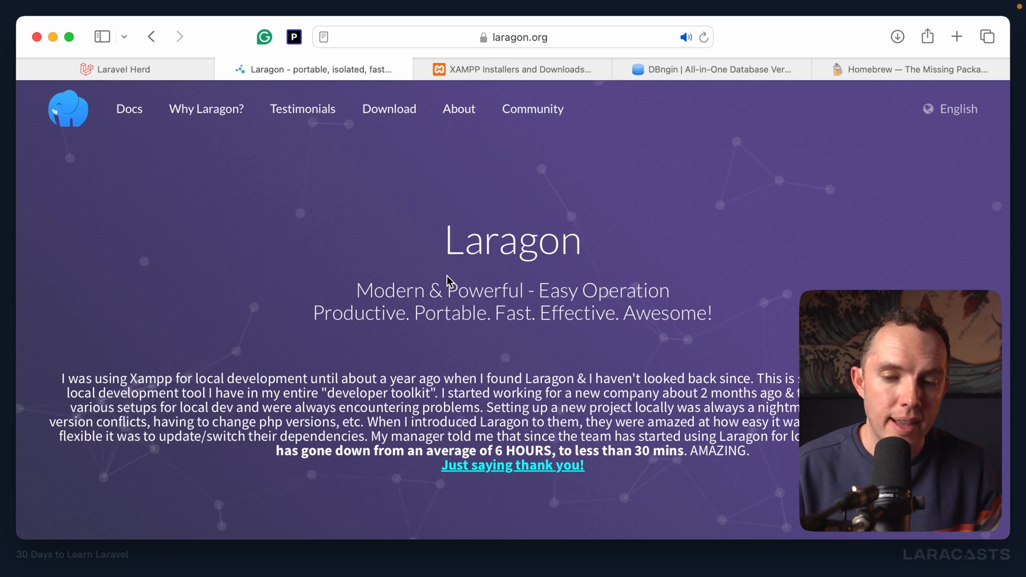
left_click(909, 69)
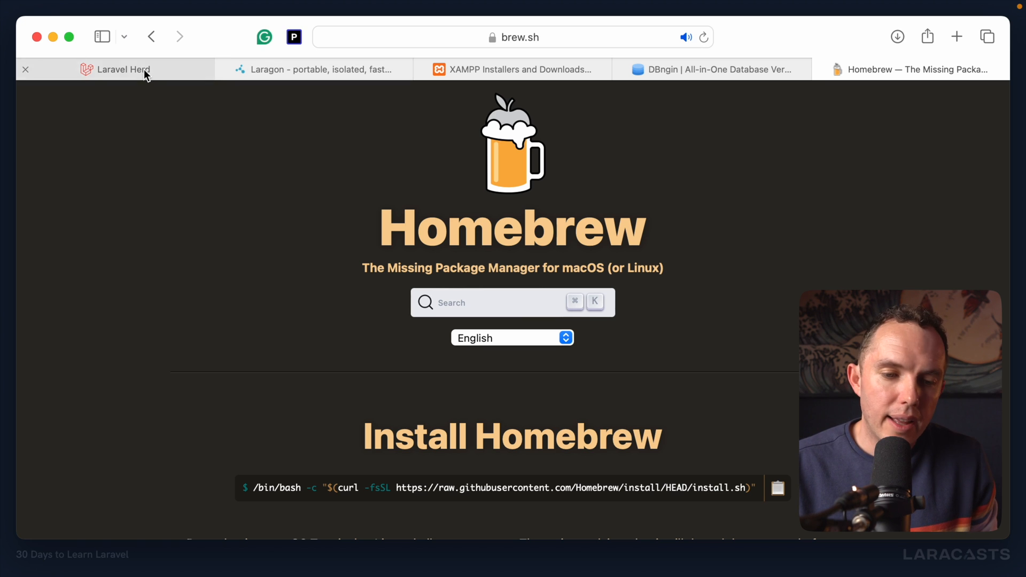
left_click(124, 69)
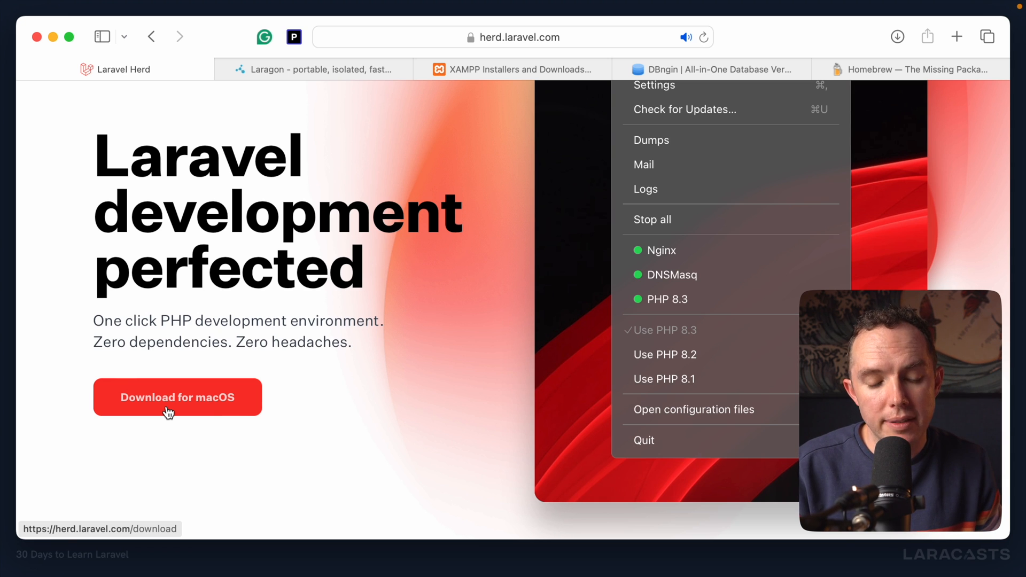
mouse_move(276, 388)
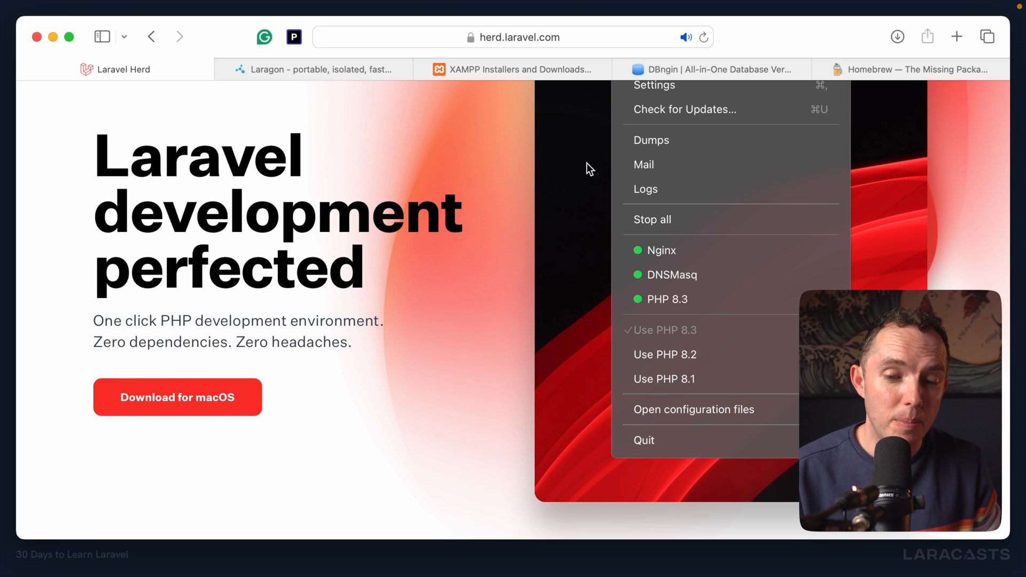
left_click(512, 69)
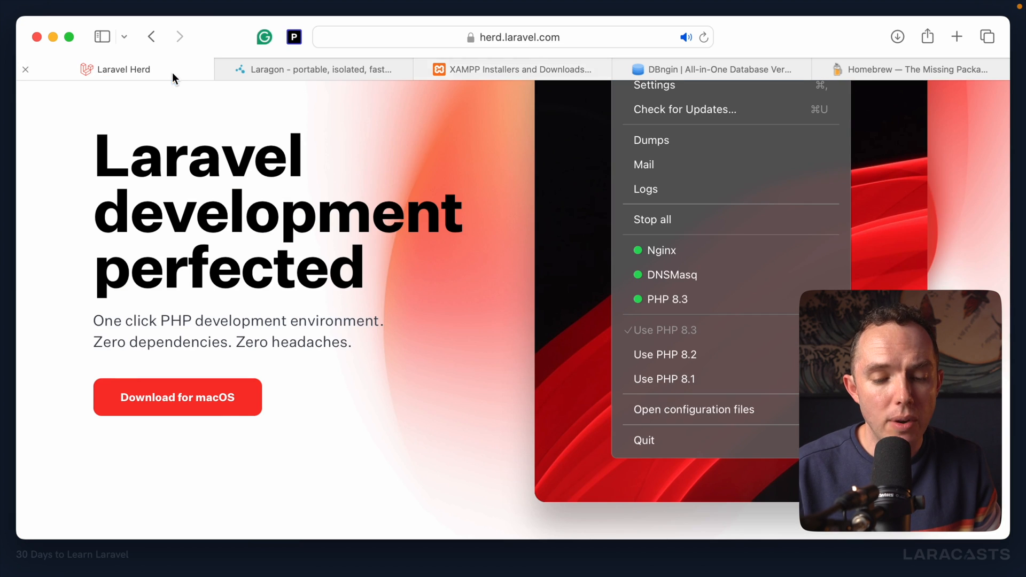
mouse_move(217, 432)
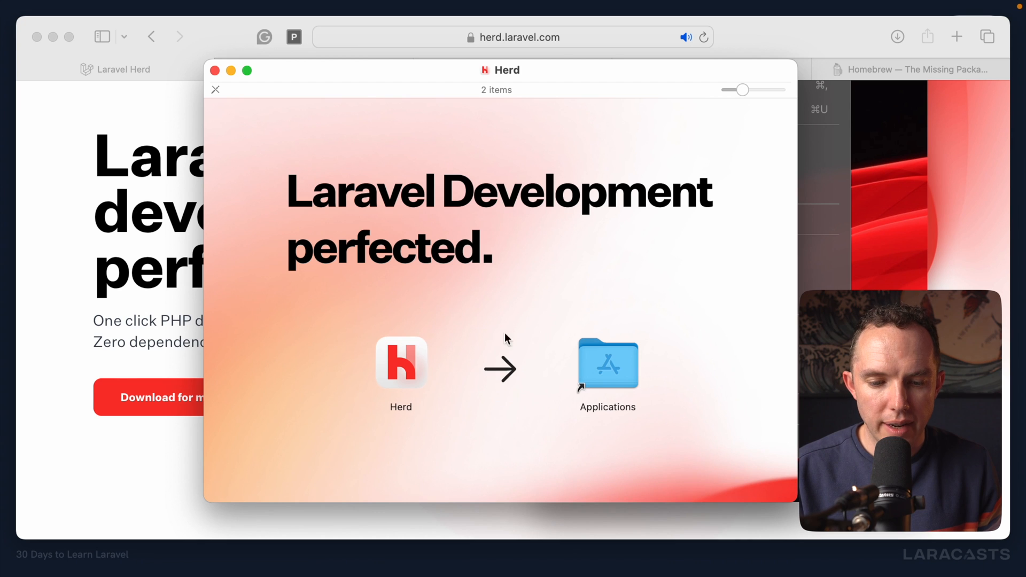
Launch Herd, start its setup and authorize system changes with the password
left_click(401, 362)
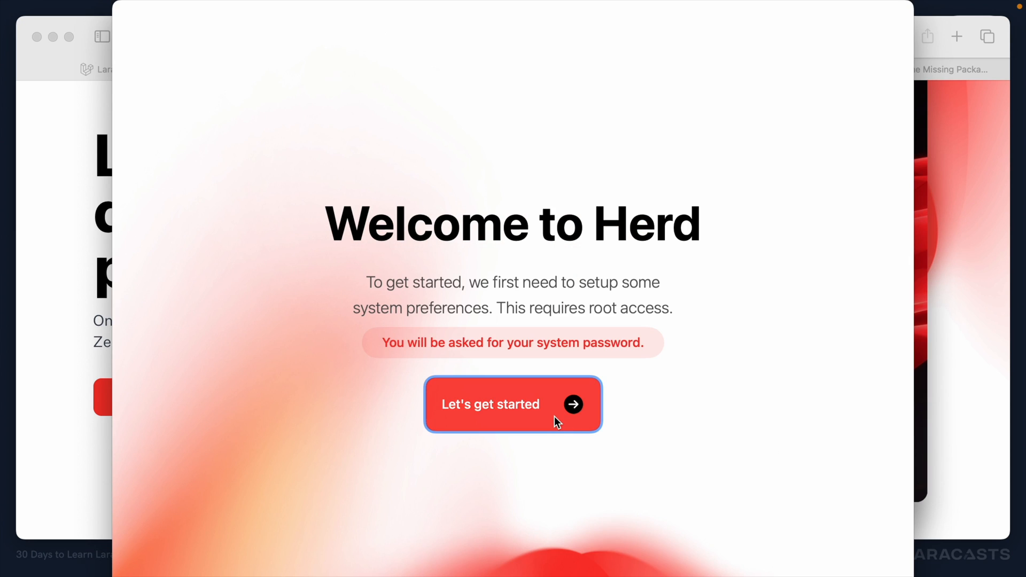
left_click(511, 403)
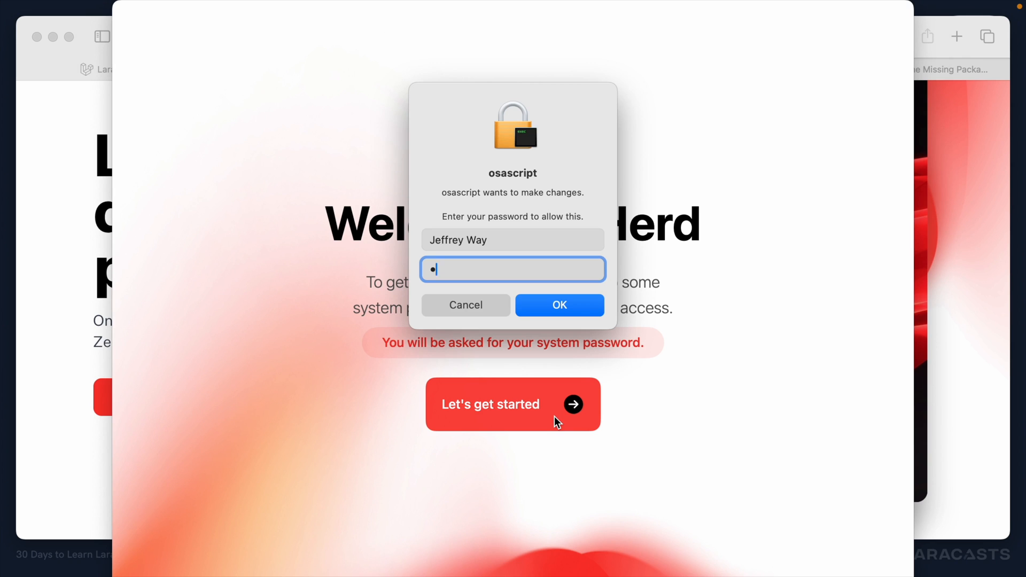
left_click(558, 305)
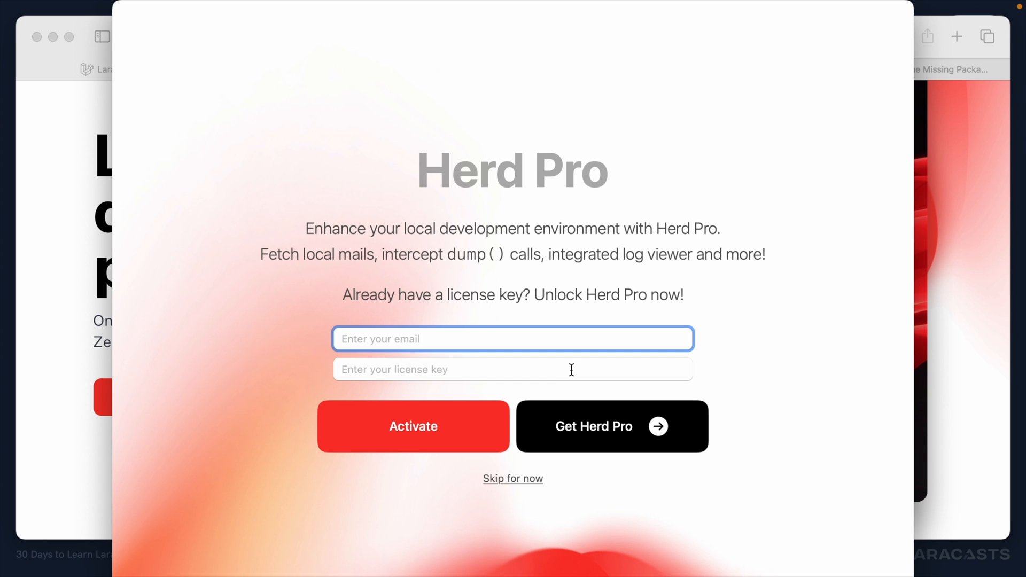
mouse_move(573, 244)
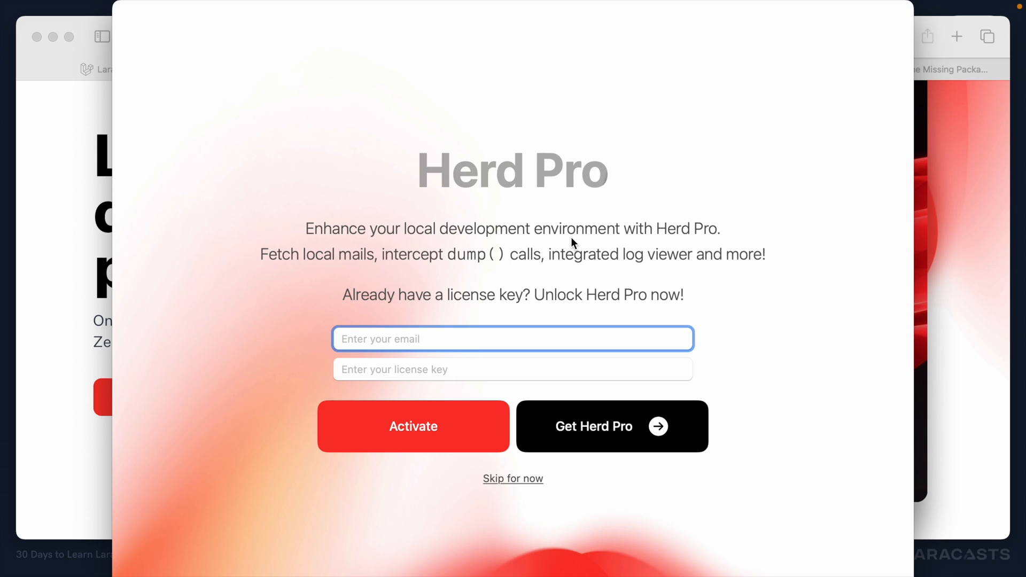
left_click(512, 338)
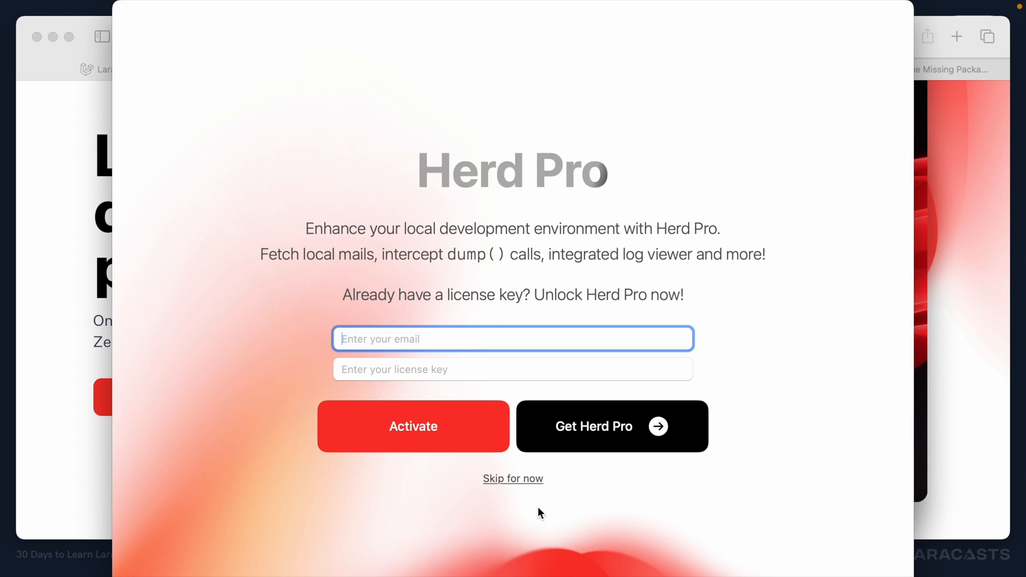
Skip the Herd Pro licence and finish onboarding with Herd running in the menu bar
left_click(513, 479)
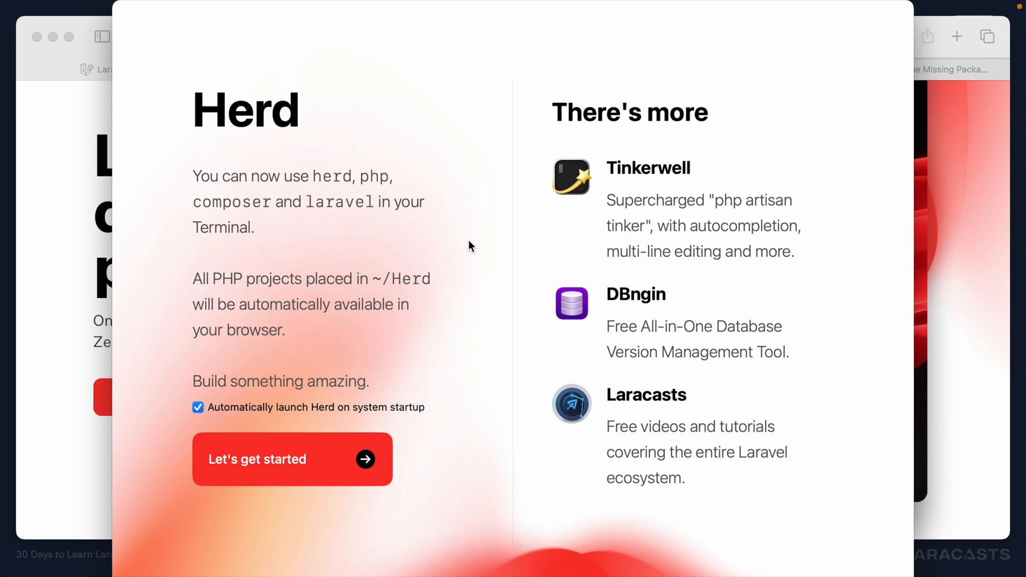
mouse_move(400, 156)
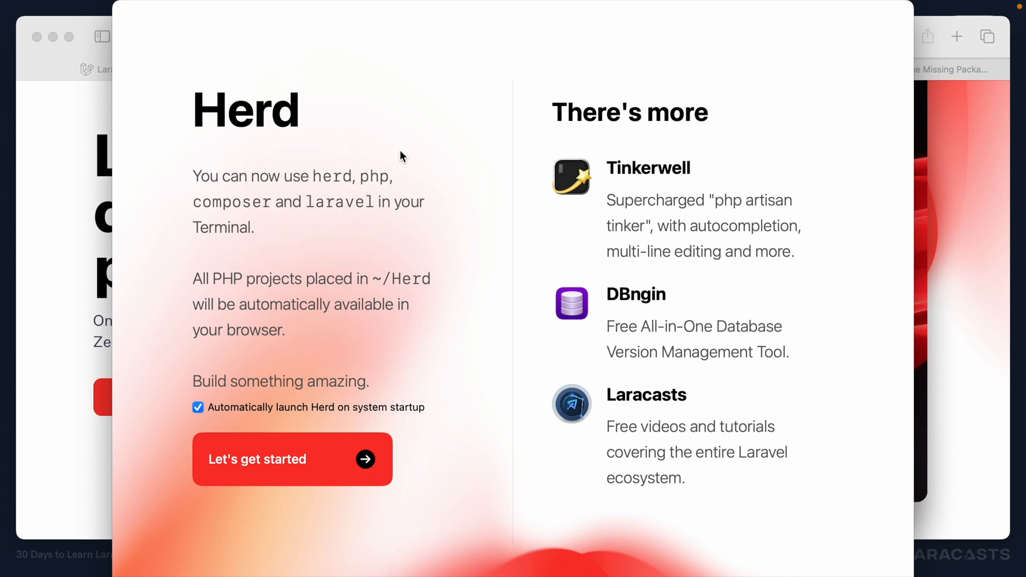
mouse_move(382, 179)
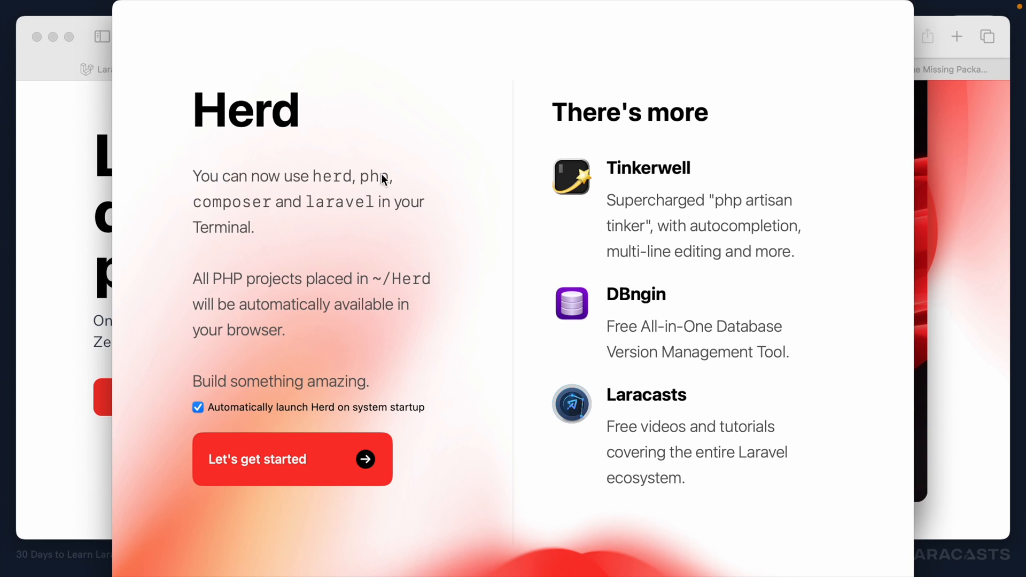
mouse_move(264, 207)
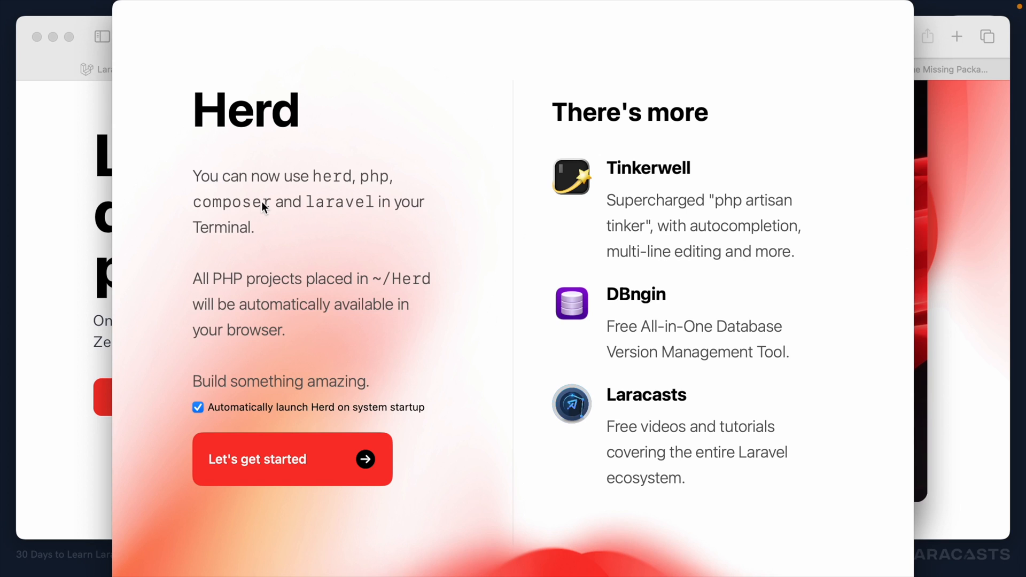
mouse_move(263, 281)
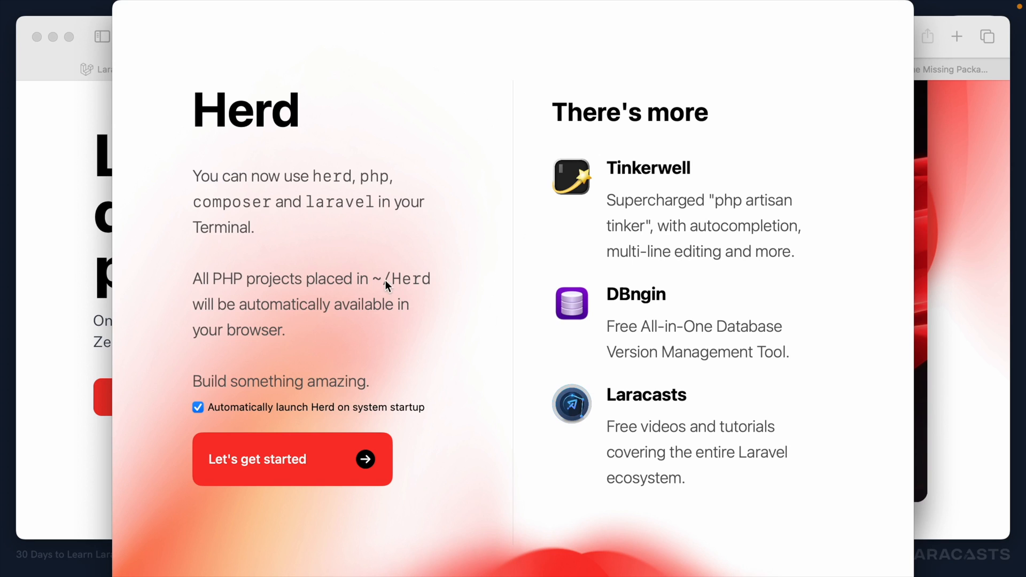
mouse_move(316, 314)
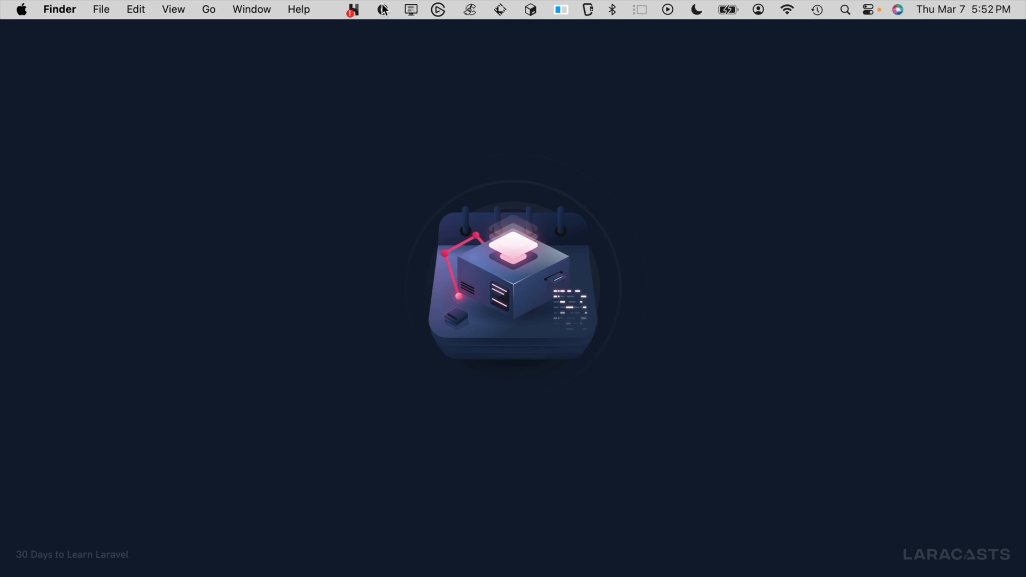
left_click(352, 9)
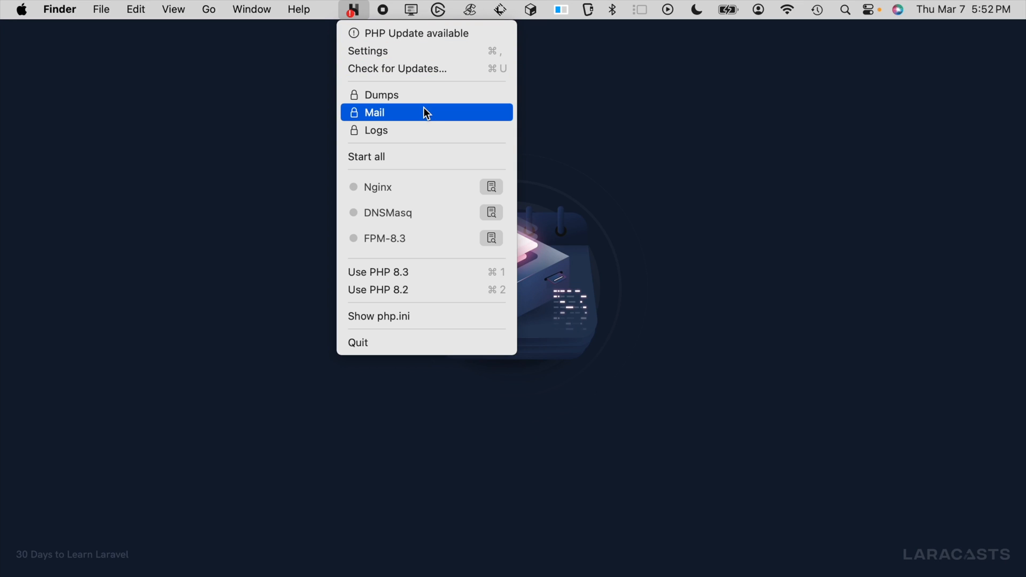
mouse_move(412, 271)
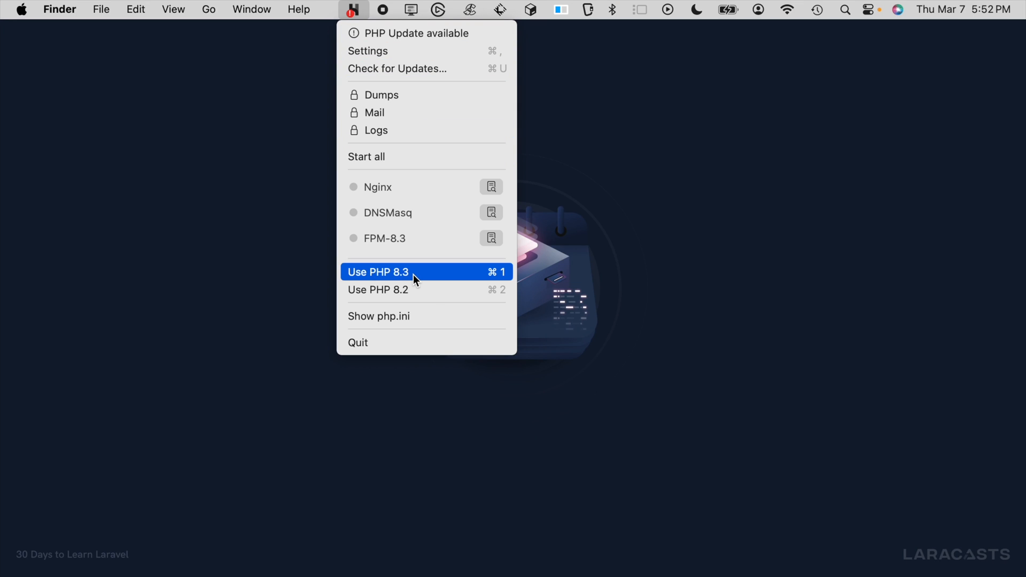
Open Herd's Settings from the menu bar icon
left_click(368, 51)
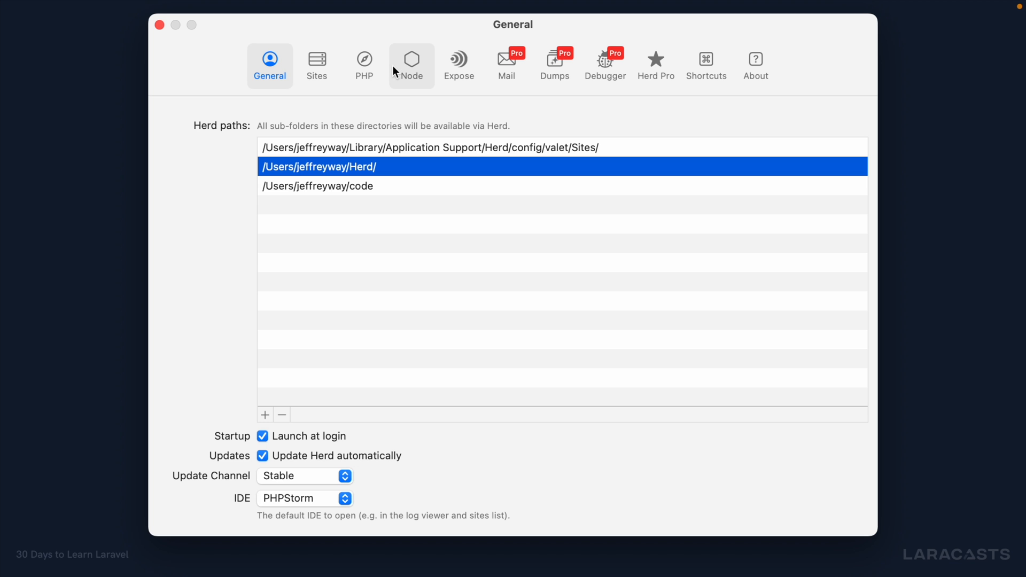
Show the PHP tab listing installed 8.3 and 8.2 and older available versions
left_click(363, 65)
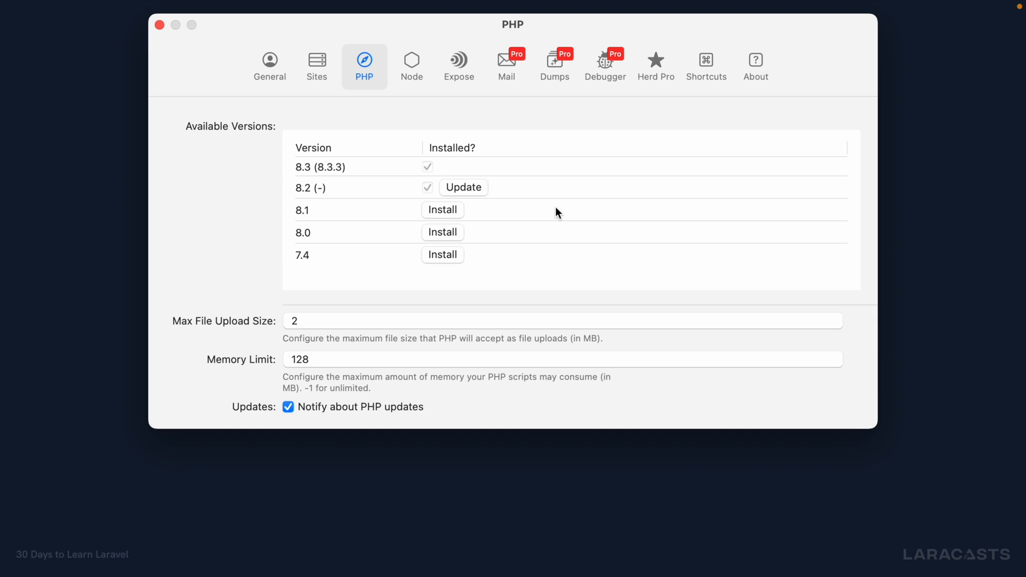
mouse_move(308, 200)
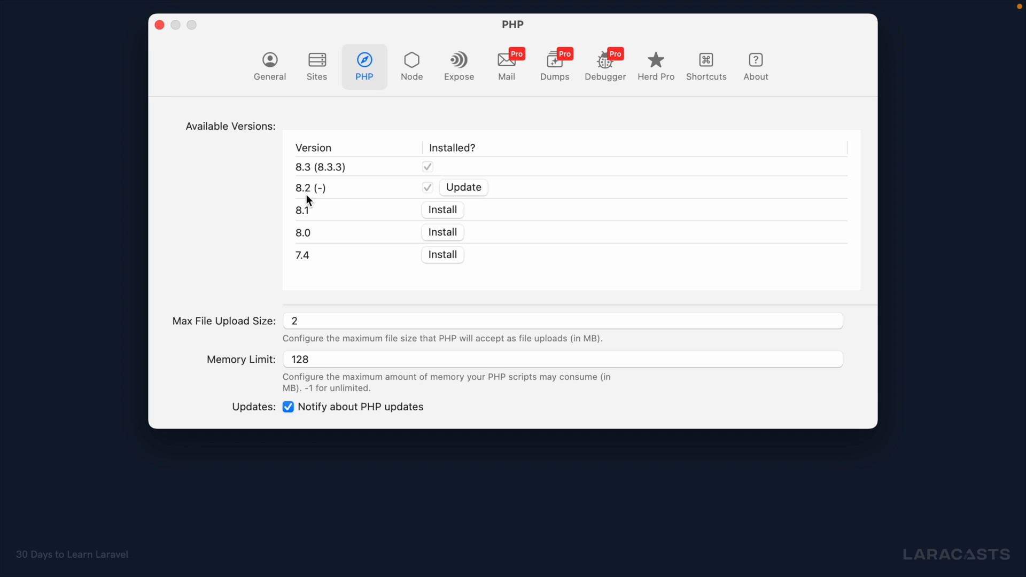
mouse_move(325, 190)
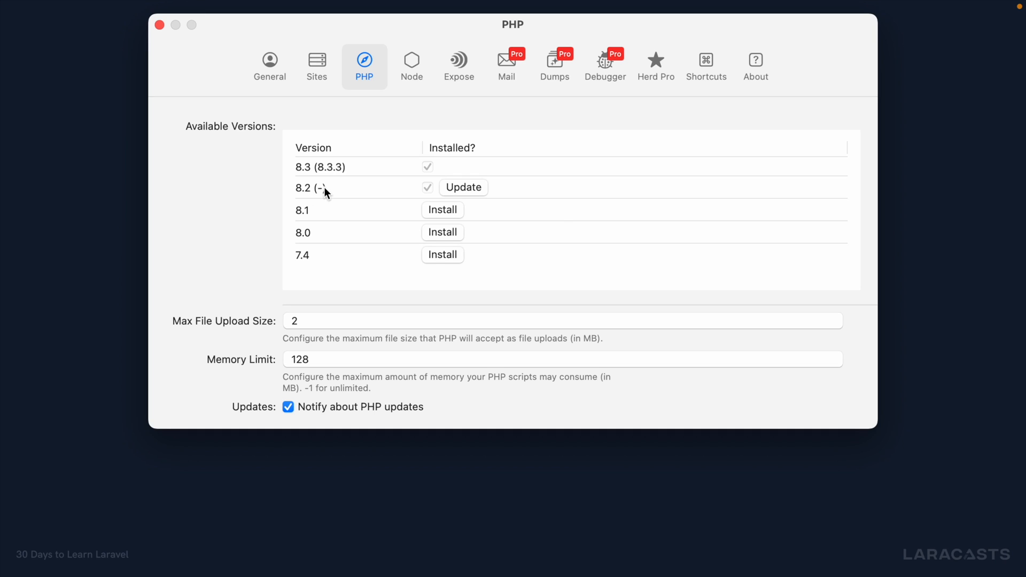
mouse_move(468, 188)
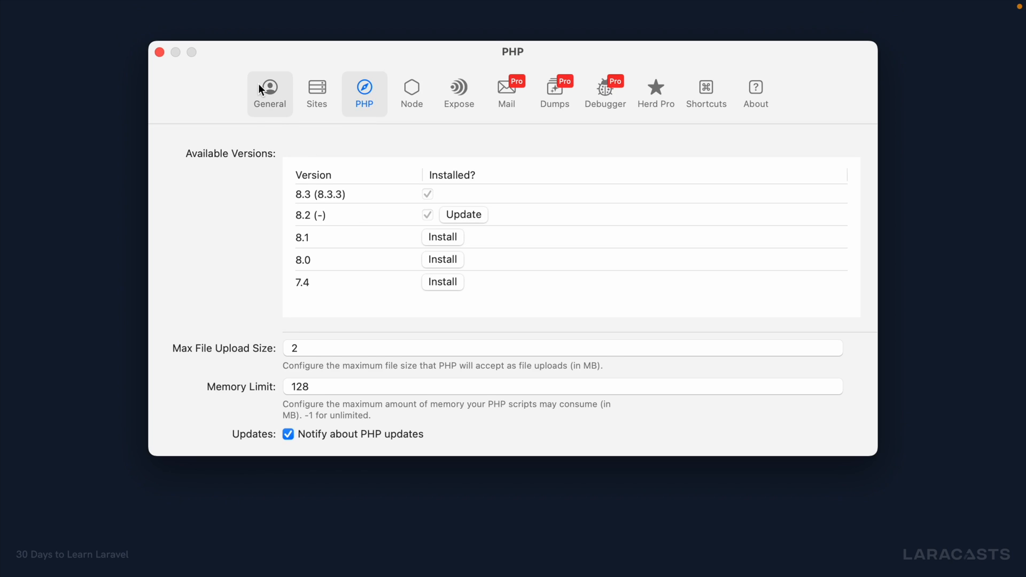
Review the General tab's served paths, select the code folder, and close settings
left_click(269, 92)
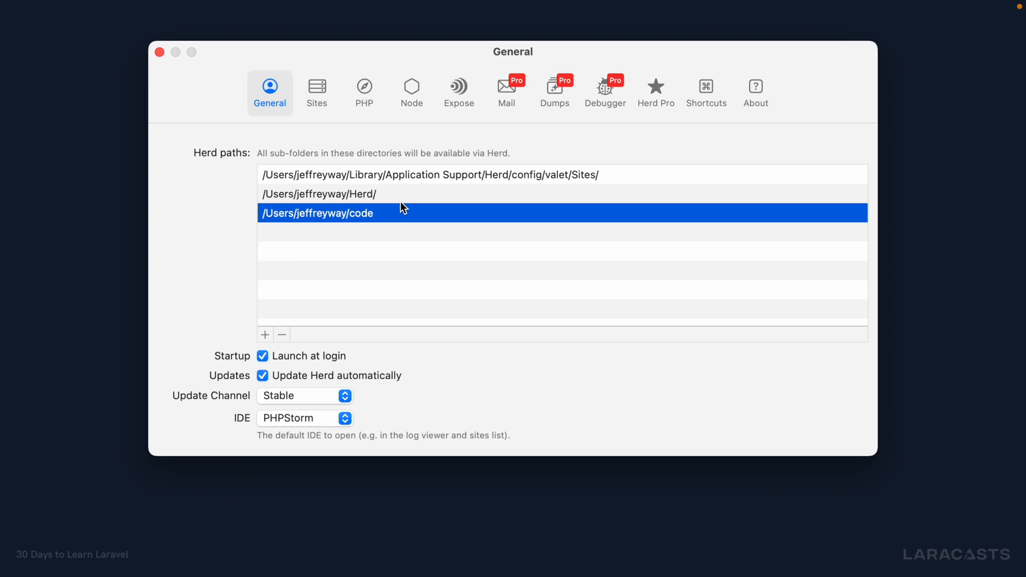
left_click(319, 193)
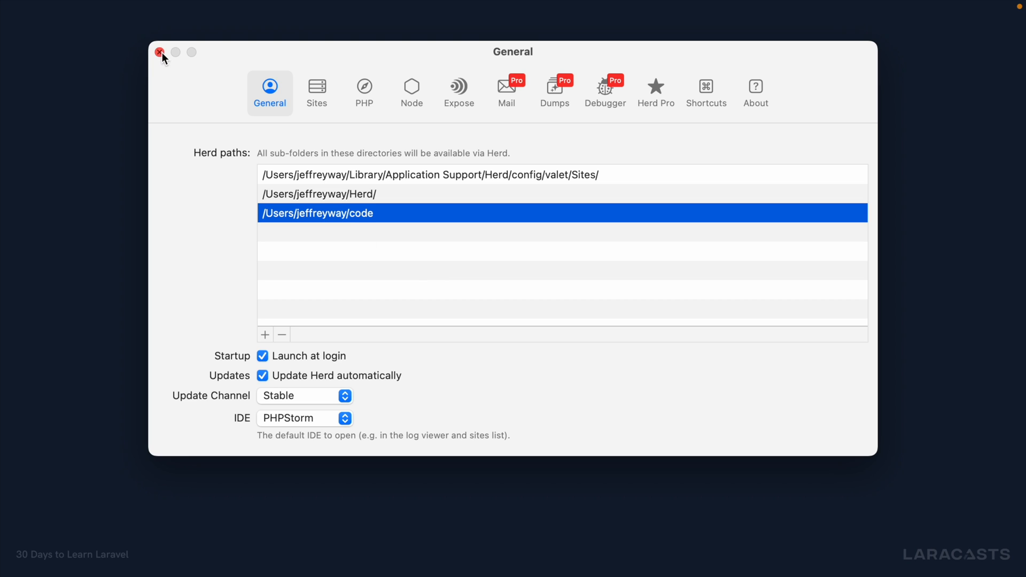
left_click(159, 52)
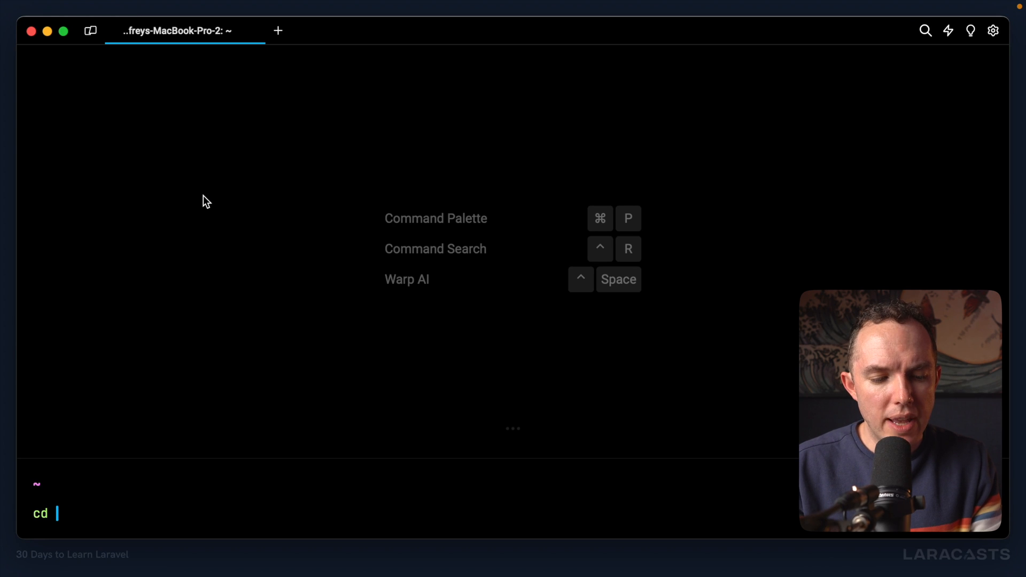
Change into ~/Herd and run laravel new example to create the project
type("~/Herd")
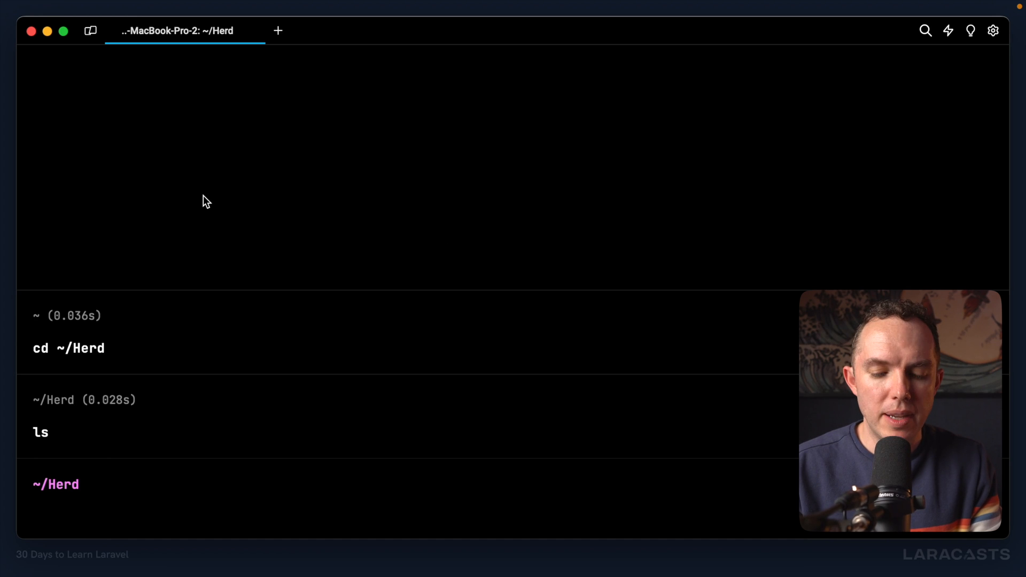
type("laravel")
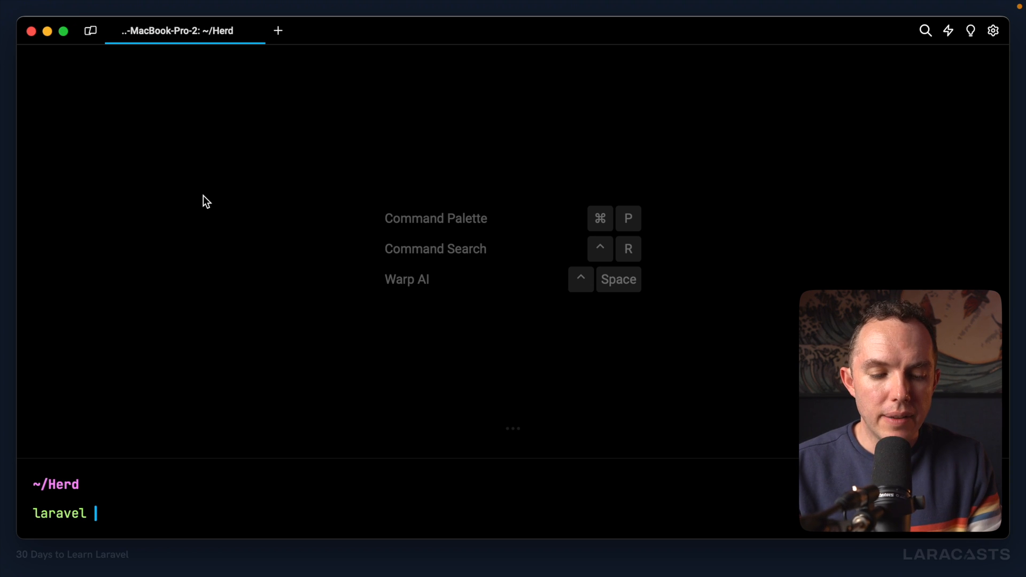
type("new")
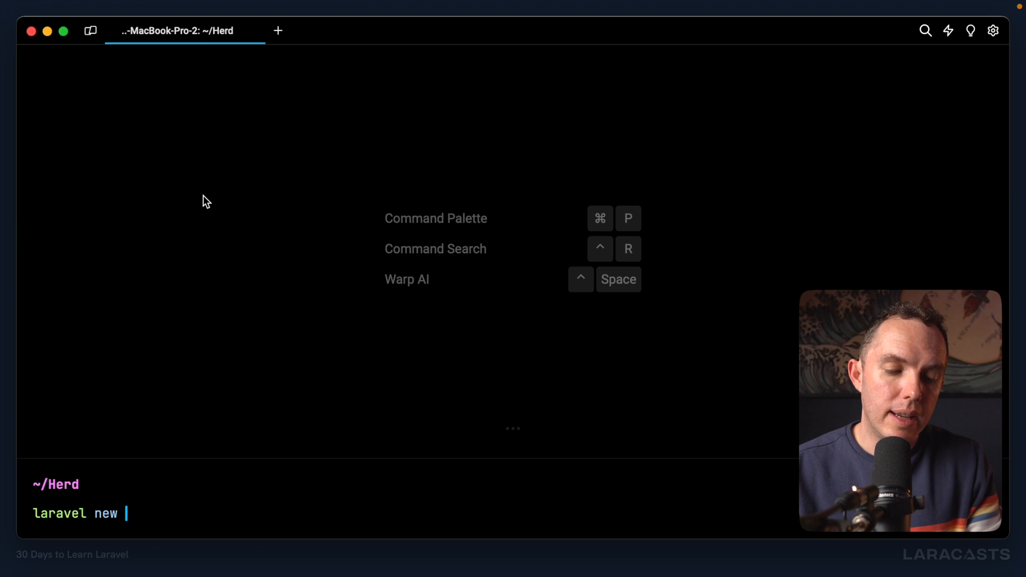
type("example")
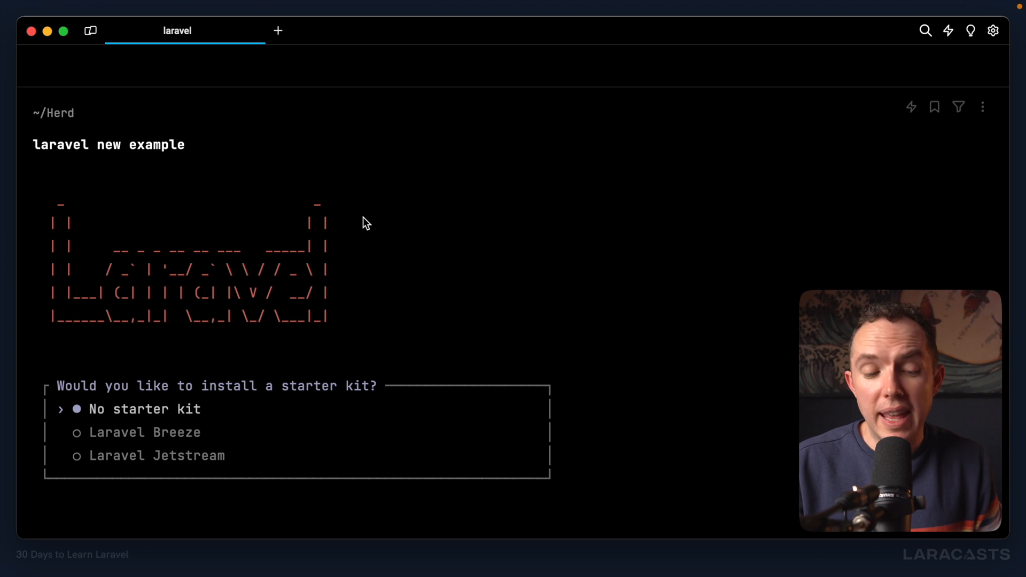
mouse_move(361, 378)
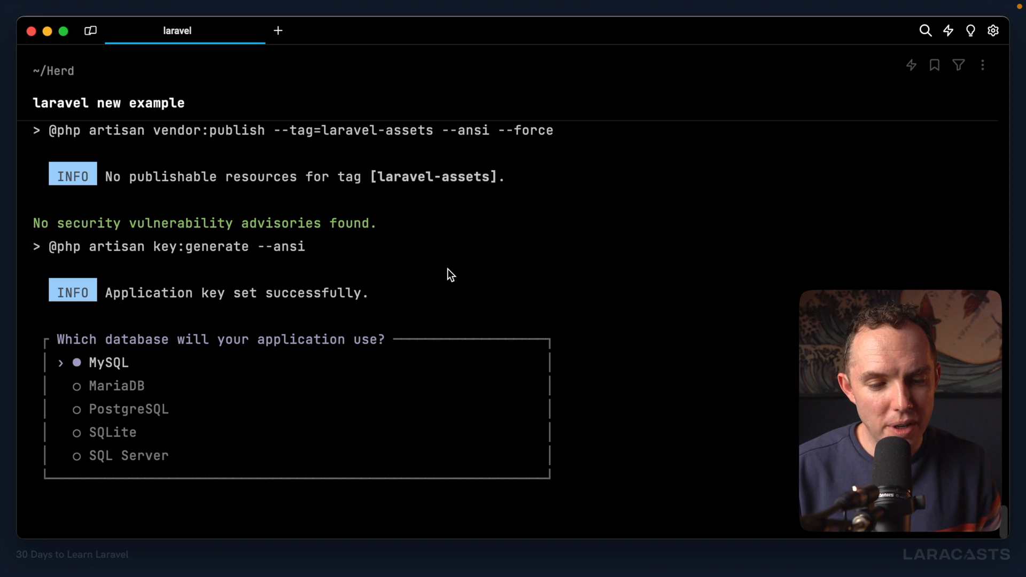
mouse_move(489, 299)
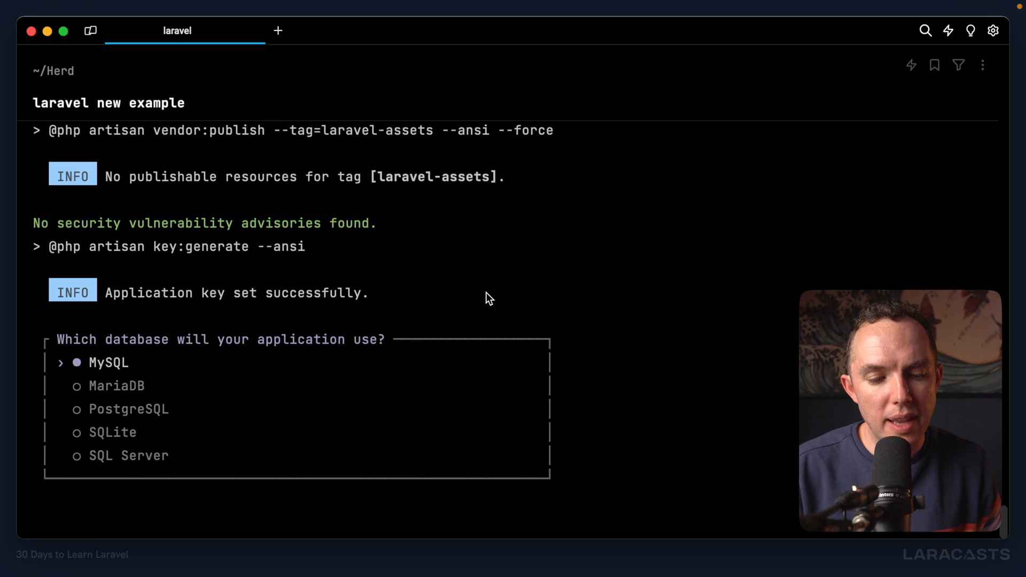
Accept the installer's database choice for the example application
key("down")
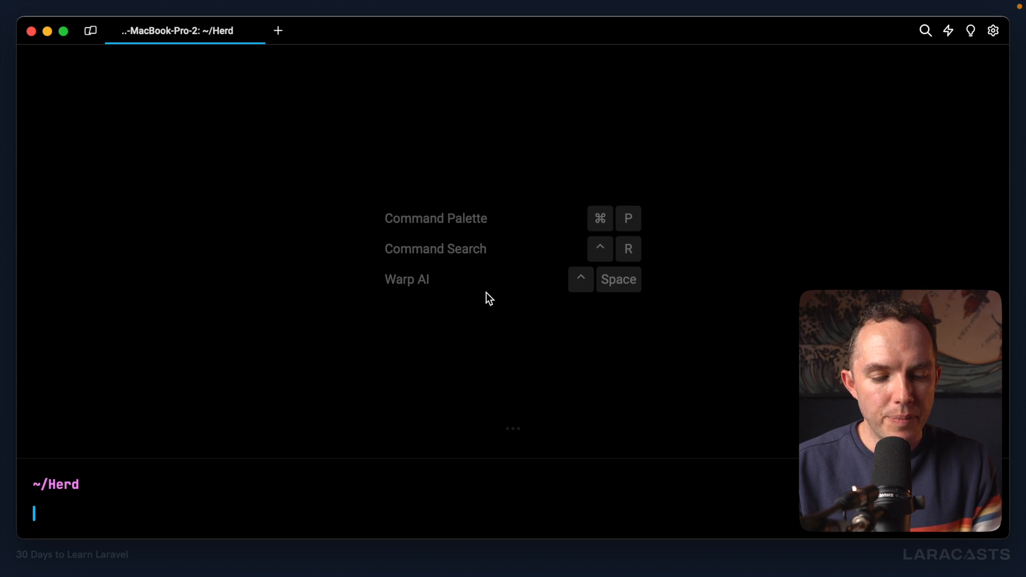
List ~/Herd, enter the example folder and list its files
type("ls")
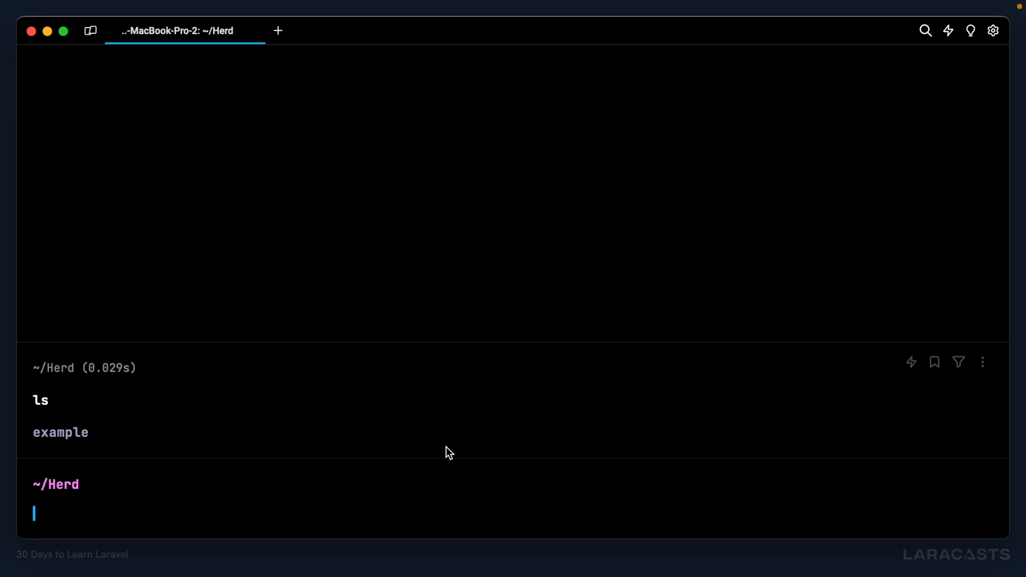
type("cd example")
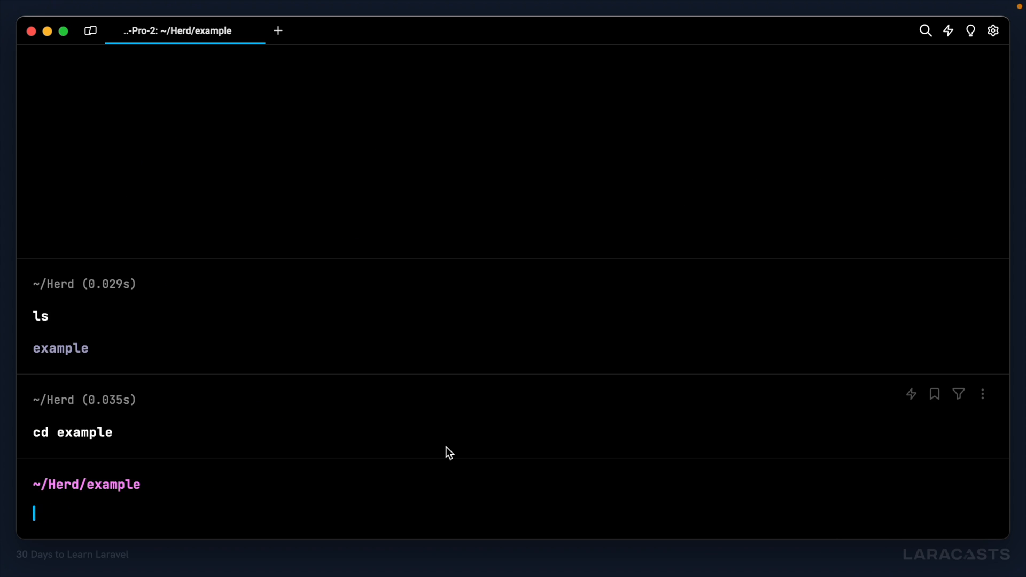
type("ls")
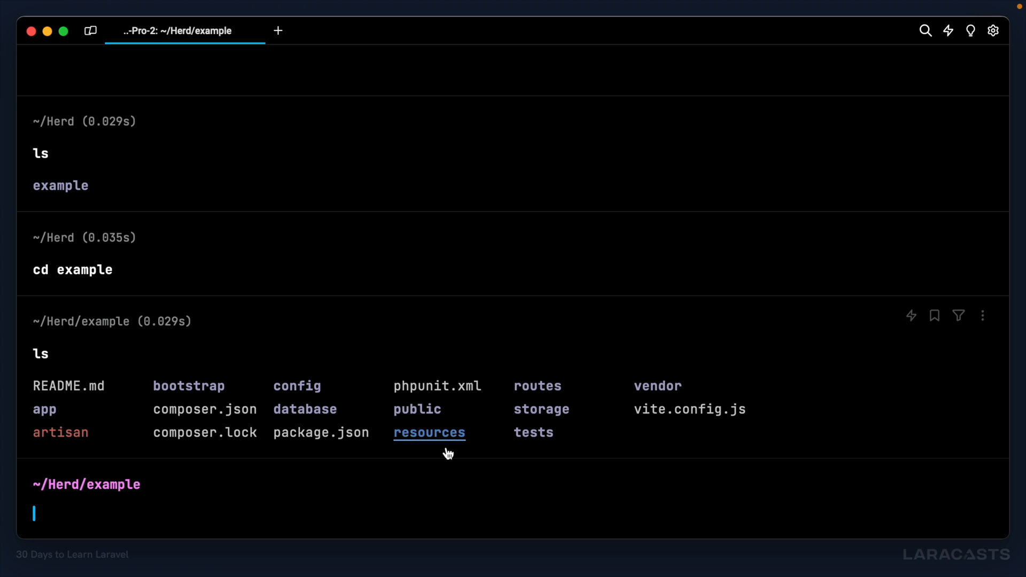
mouse_move(540, 467)
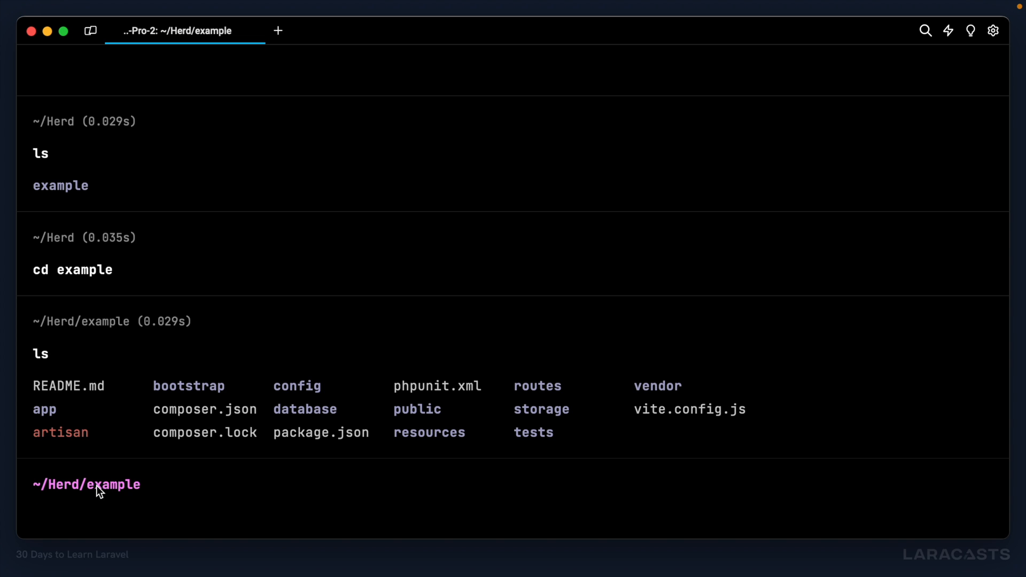
mouse_move(127, 502)
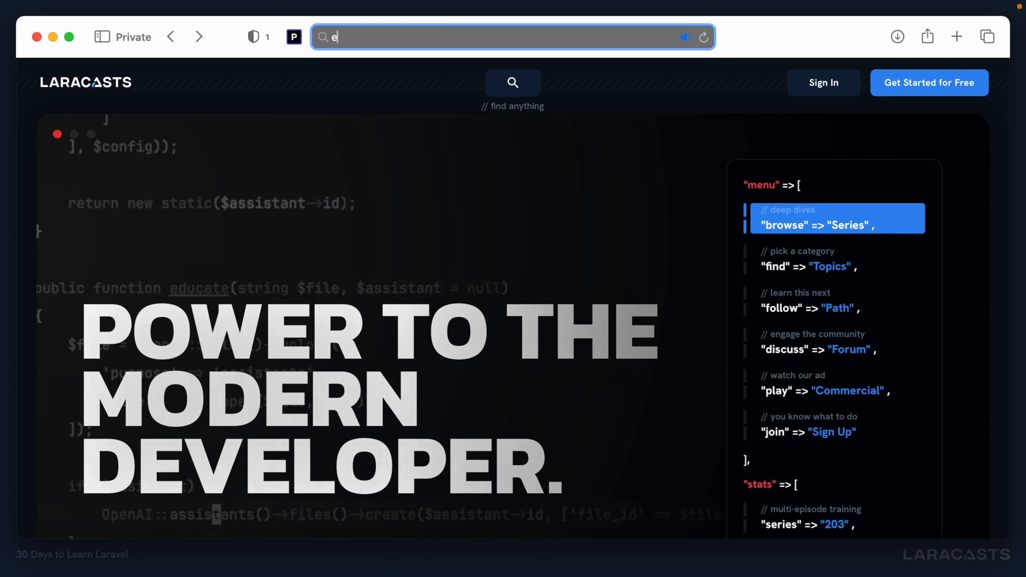
Enter example.test in Safari's address bar to visit the new site
type("xample.test")
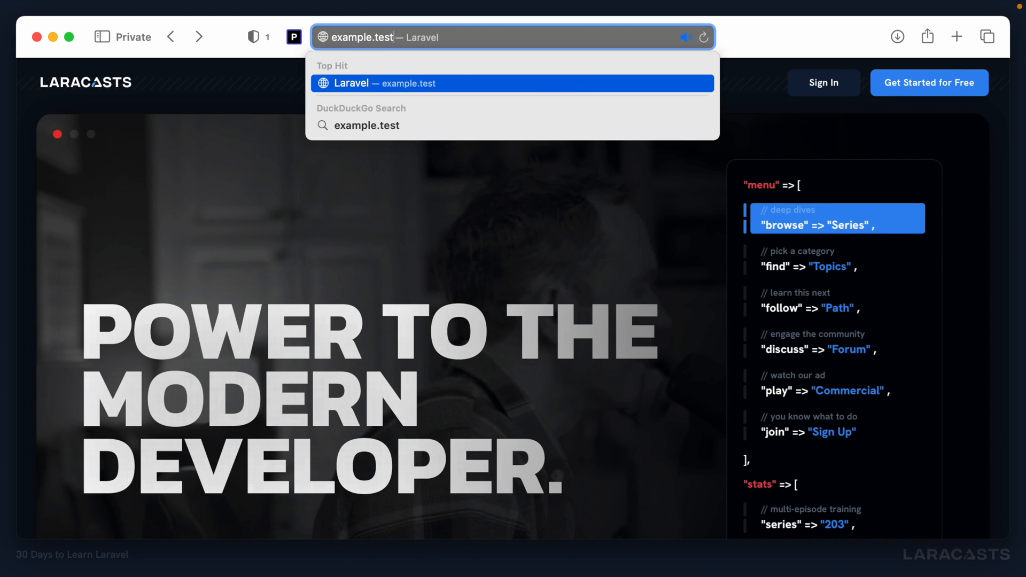